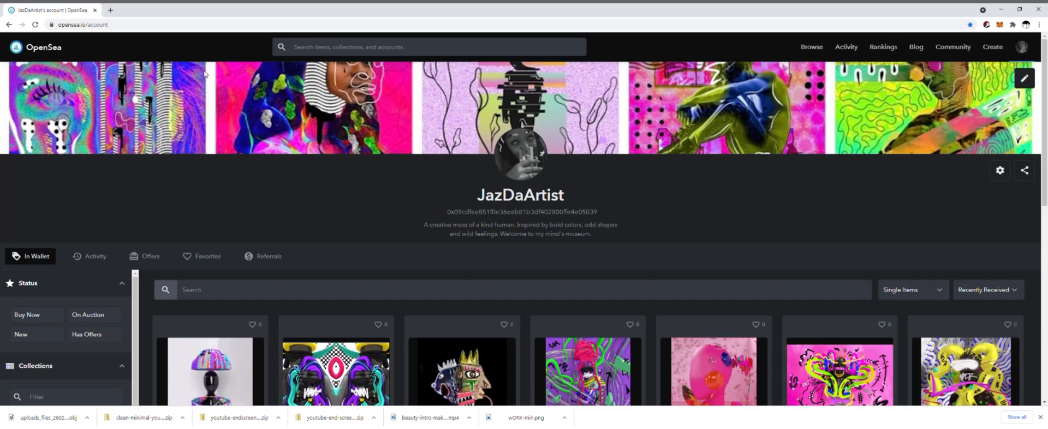
Open the account dropdown from the profile avatar in the top navigation bar.
left_click(992, 47)
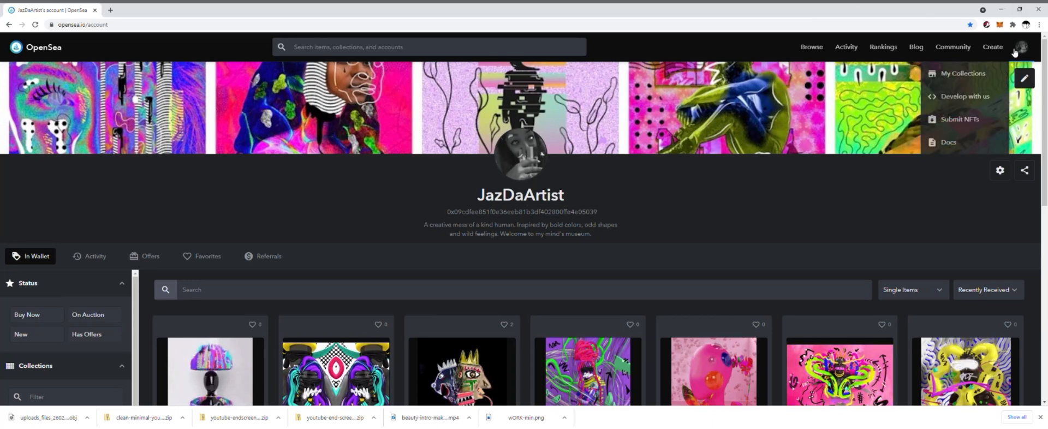
left_click(1022, 47)
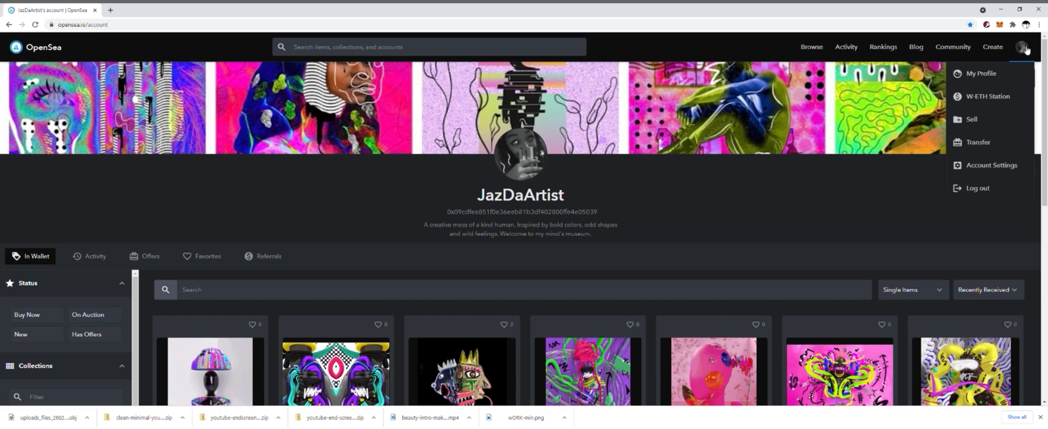
Go to Account Settings, visit Notification Settings, then return to General Settings with username and bio.
left_click(992, 165)
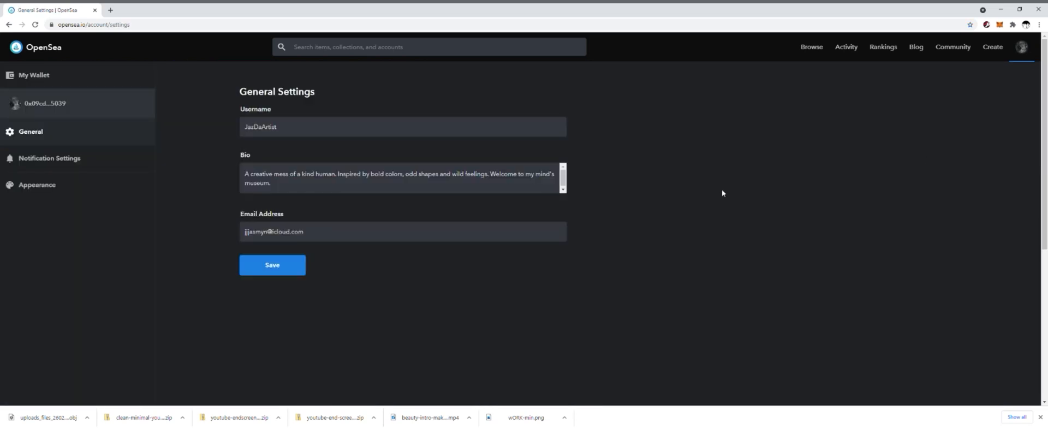
left_click(49, 158)
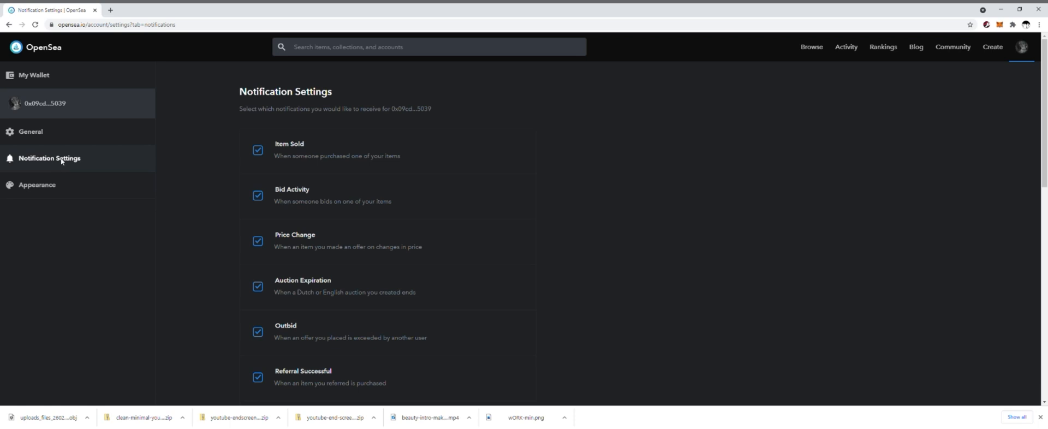
mouse_move(261, 160)
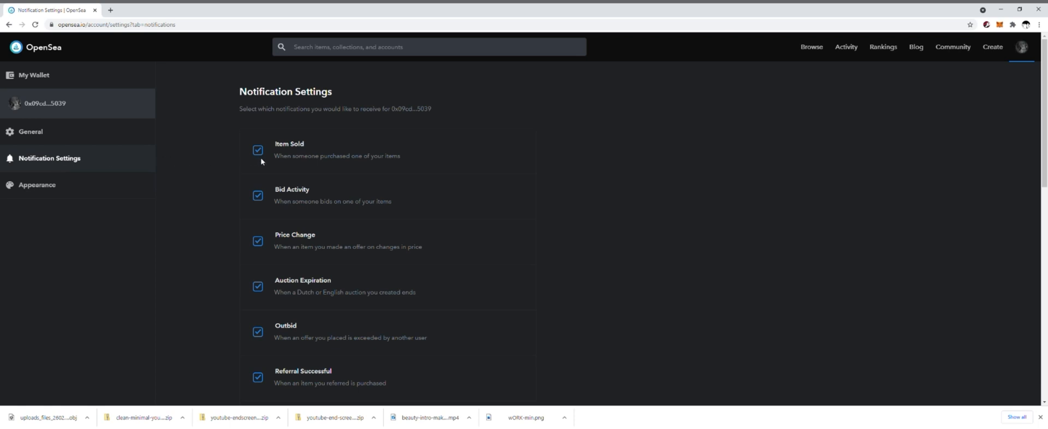
mouse_move(266, 161)
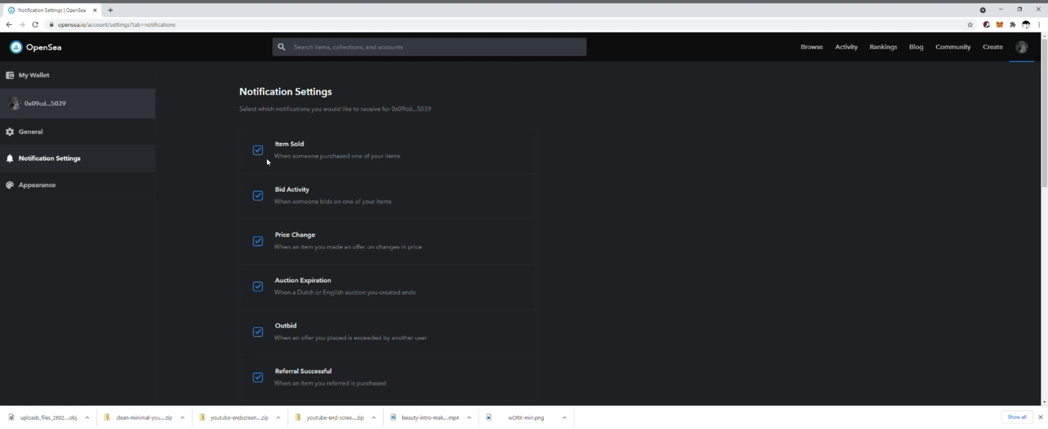
mouse_move(220, 160)
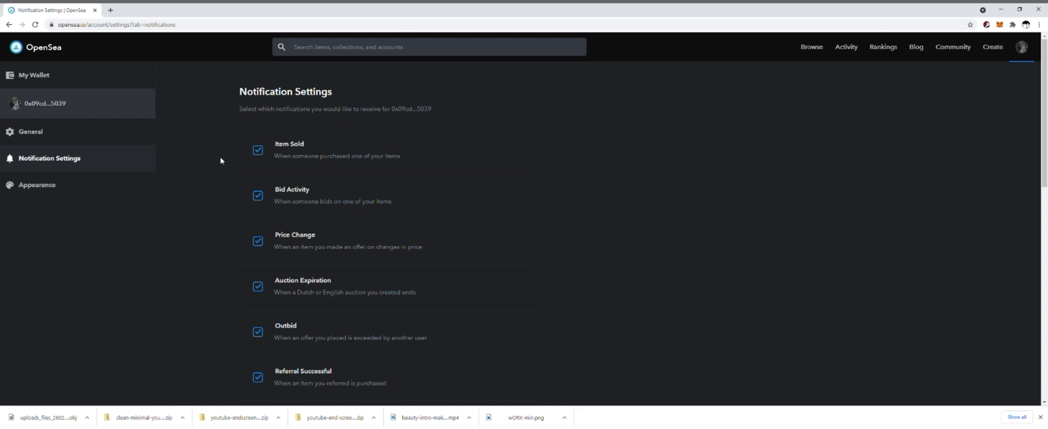
left_click(31, 133)
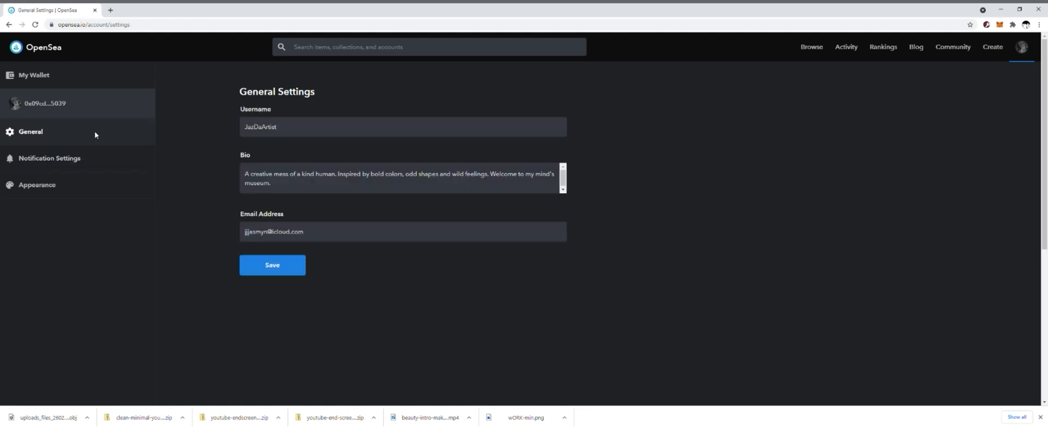
mouse_move(230, 245)
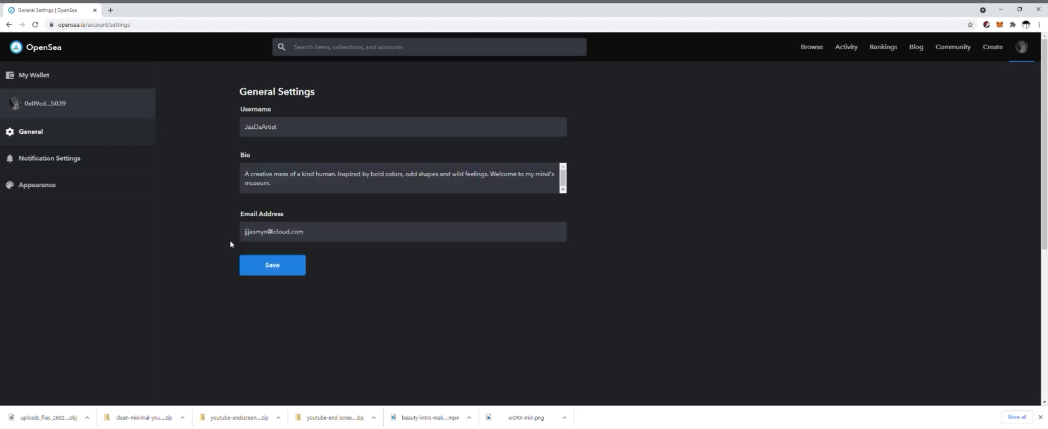
left_click(403, 231)
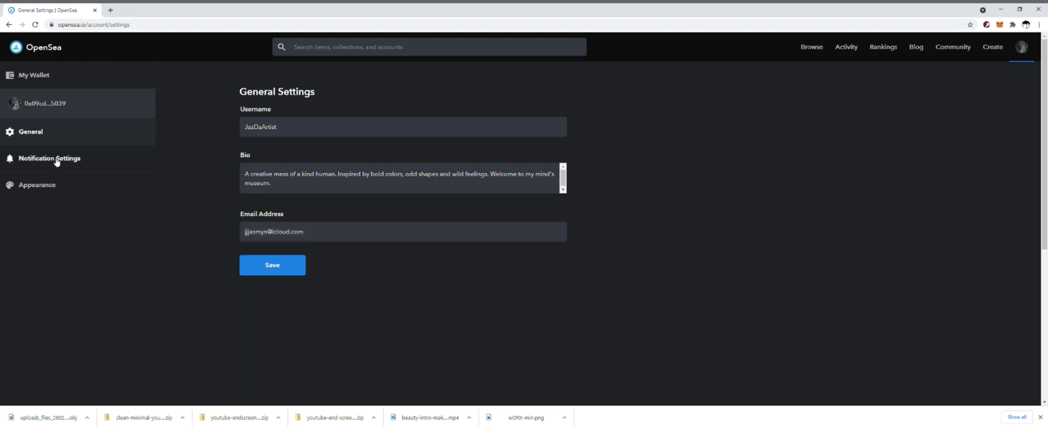
Return to Notification Settings and review that every listed alert type is checked.
left_click(49, 159)
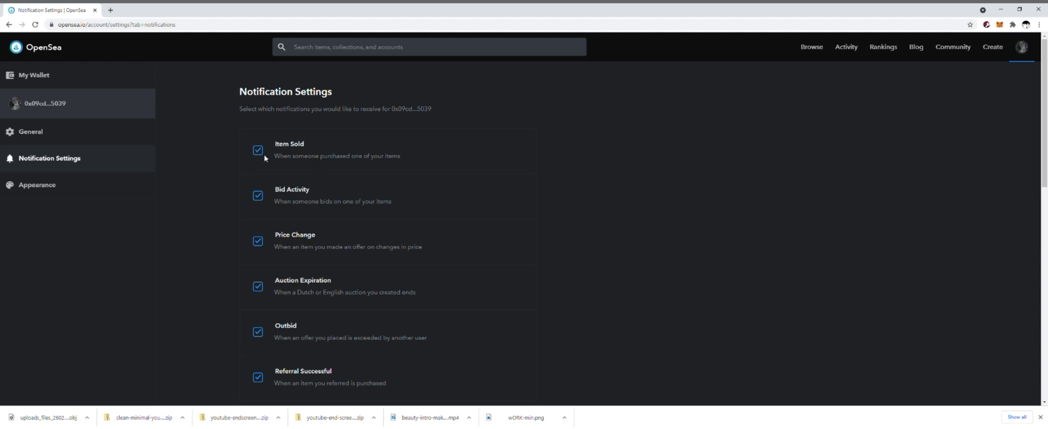
mouse_move(347, 213)
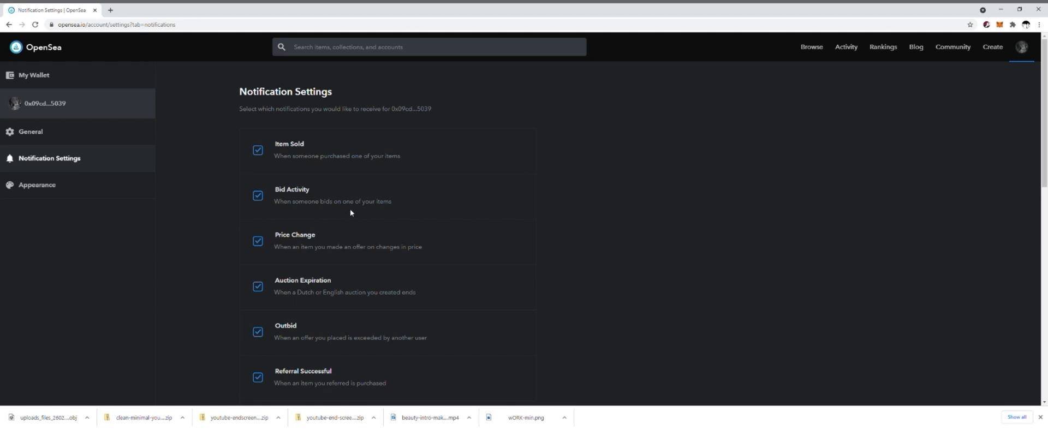
mouse_move(338, 213)
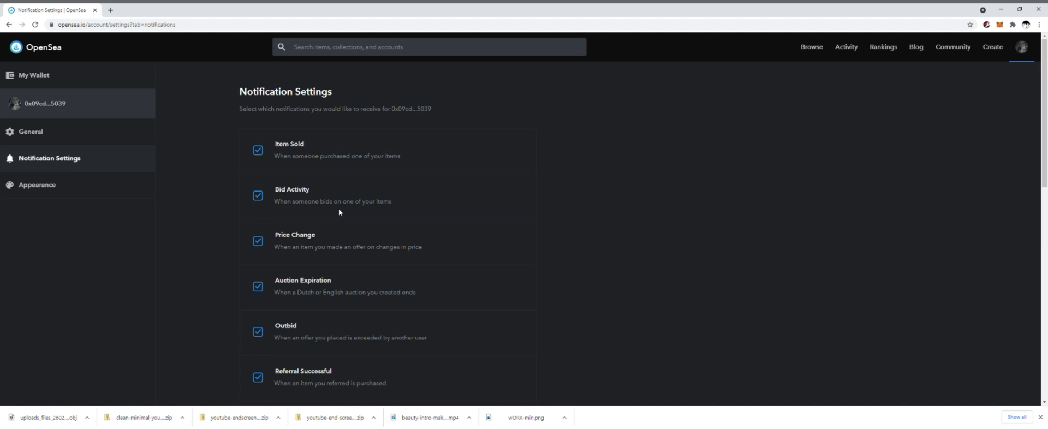
mouse_move(316, 259)
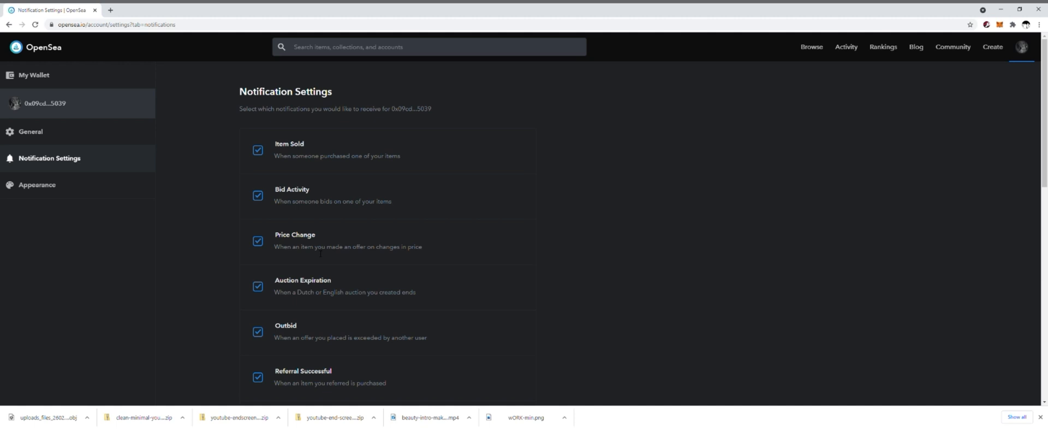
mouse_move(381, 254)
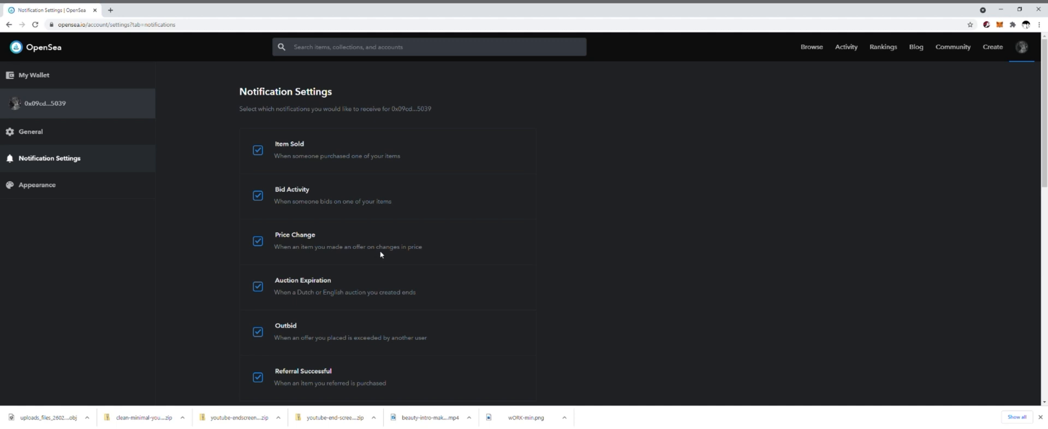
mouse_move(338, 301)
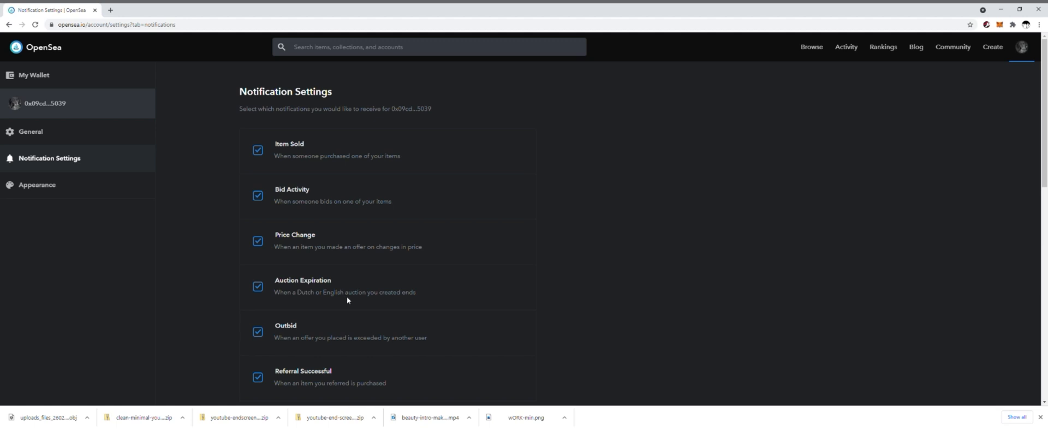
scroll("down", 3)
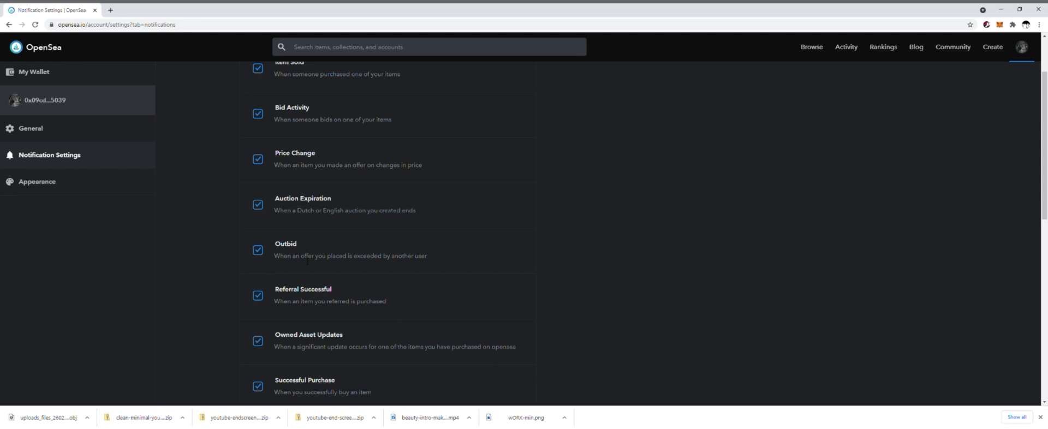
mouse_move(320, 263)
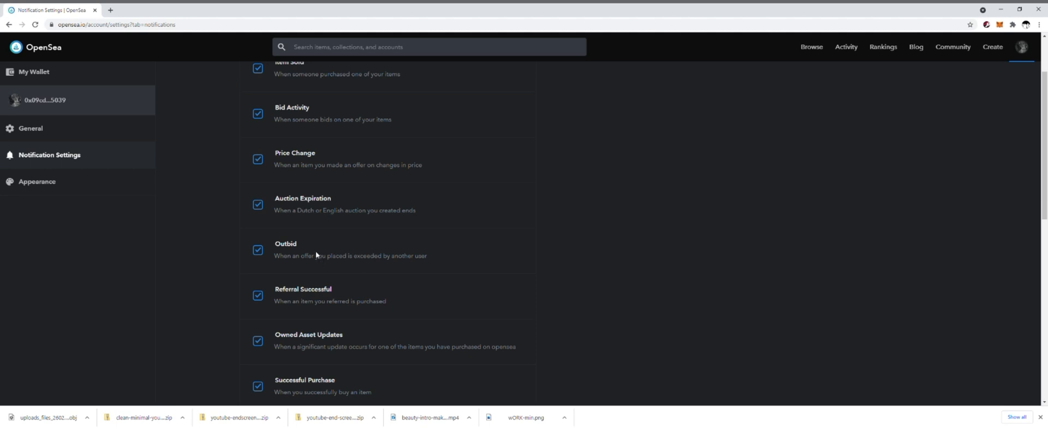
mouse_move(316, 255)
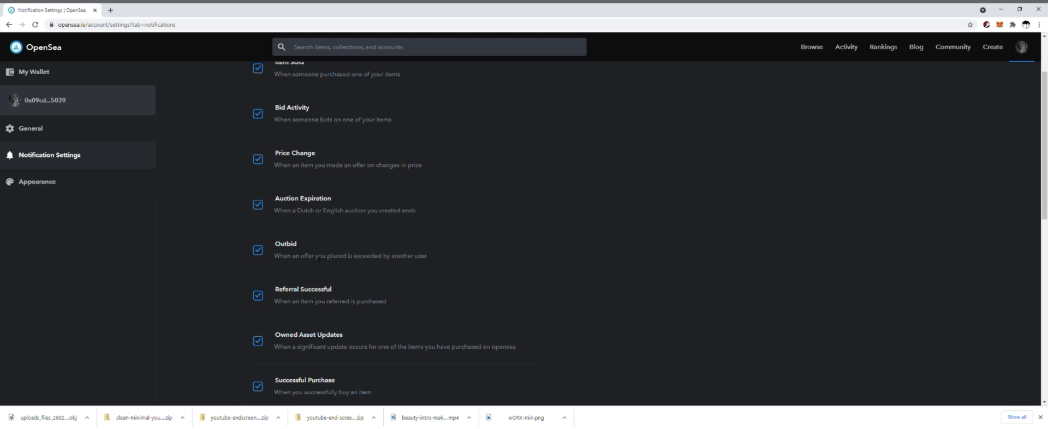
scroll("down", 3)
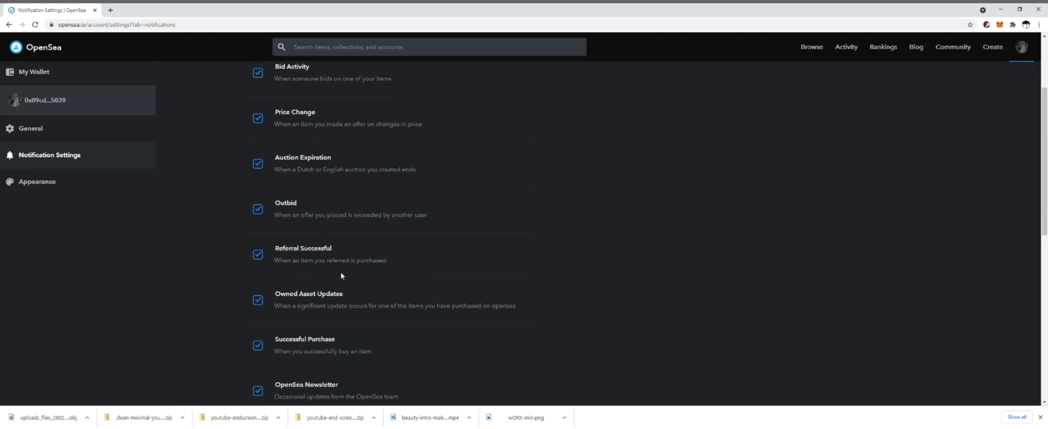
scroll("down", 3)
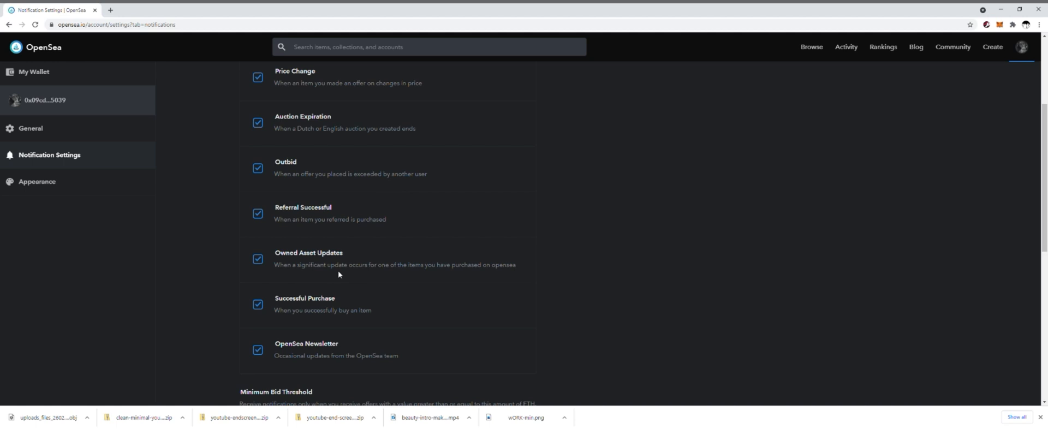
mouse_move(339, 275)
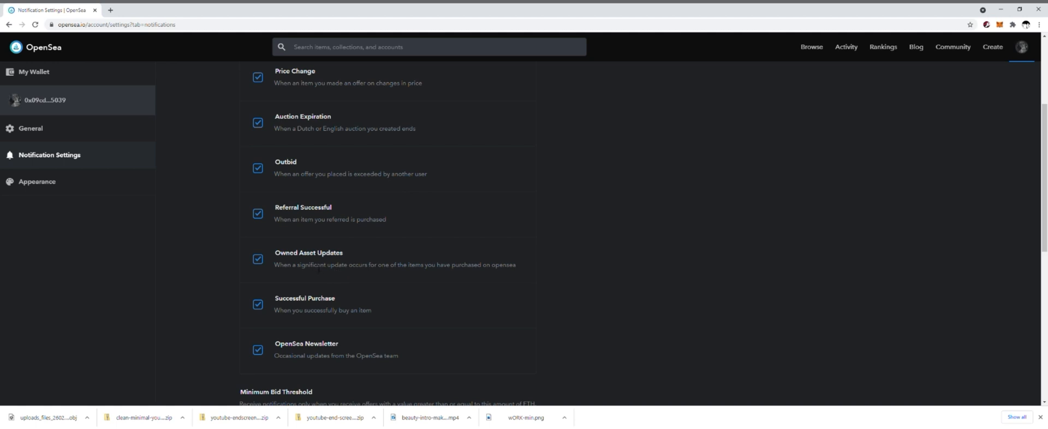
mouse_move(338, 274)
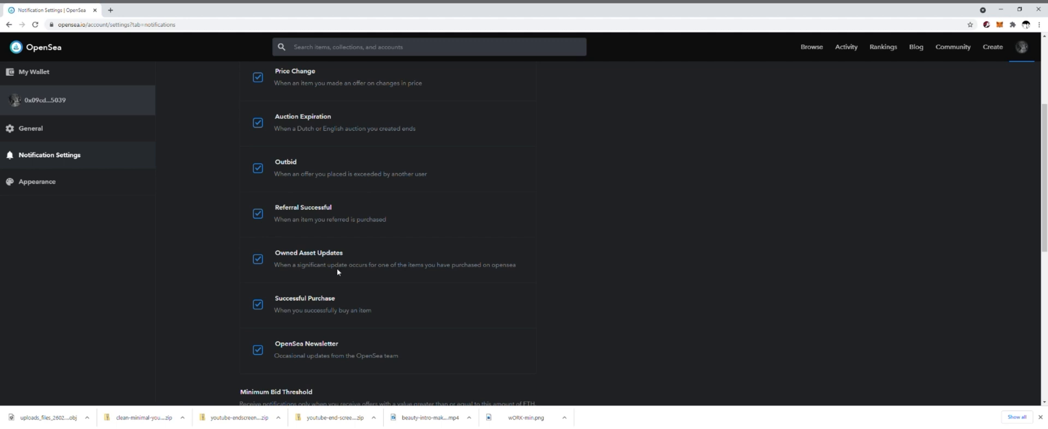
scroll("down", 3)
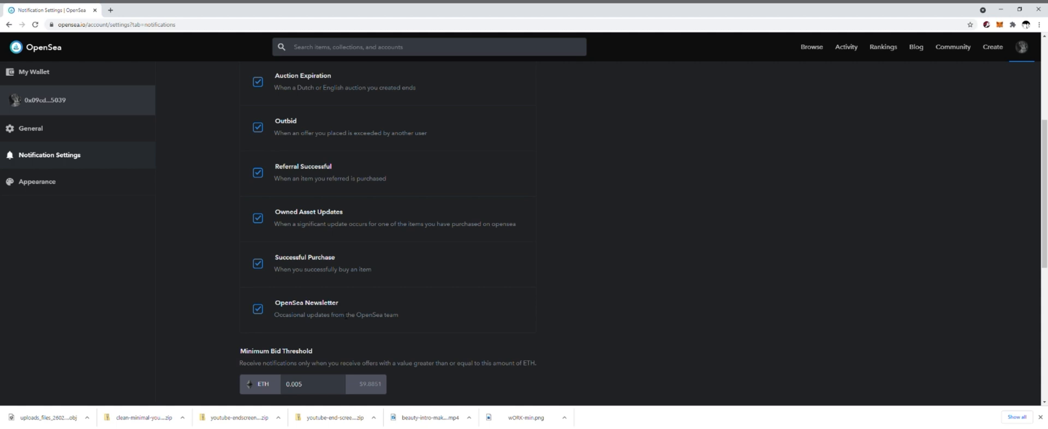
mouse_move(344, 314)
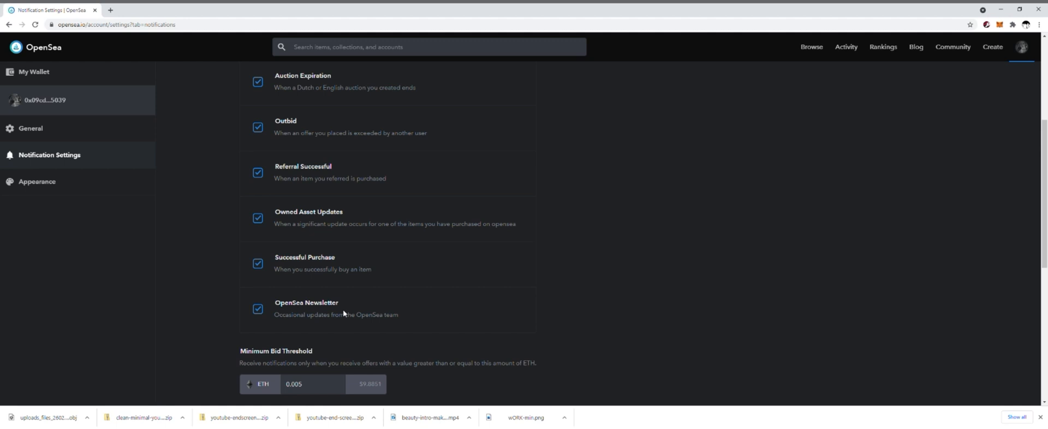
scroll("up", 3)
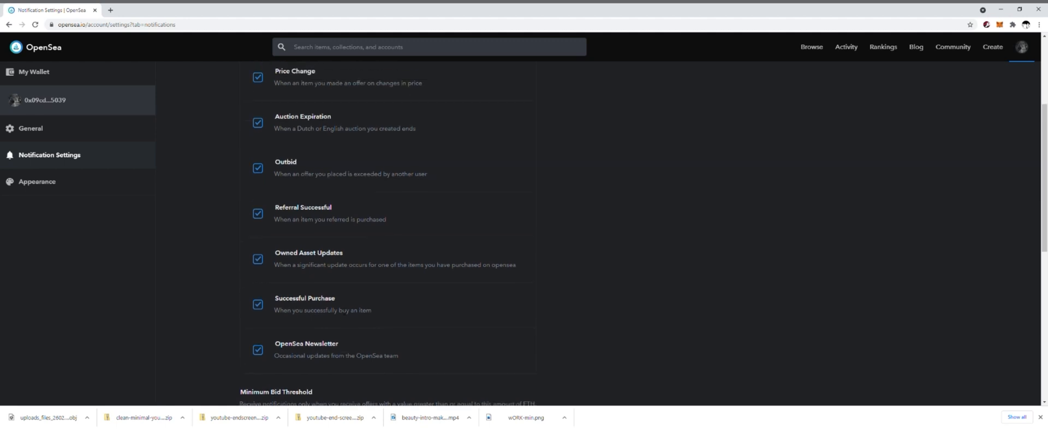
scroll("up", 3)
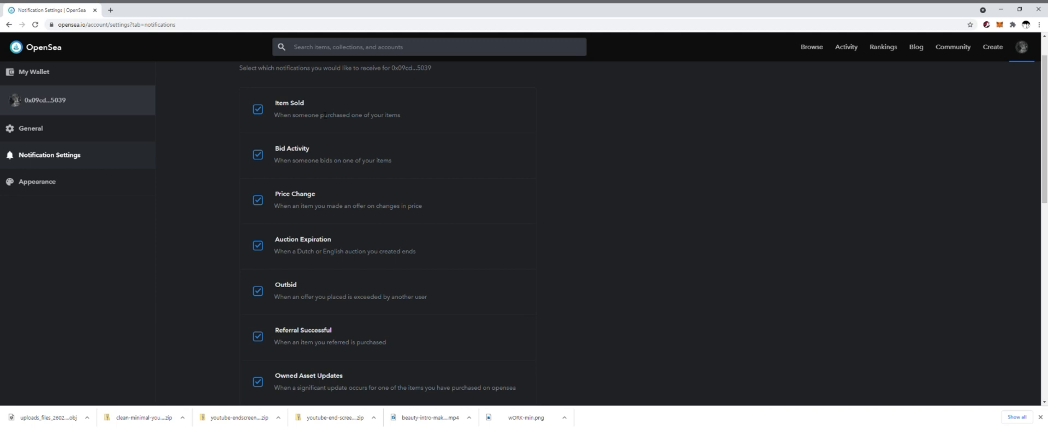
scroll("down", 3)
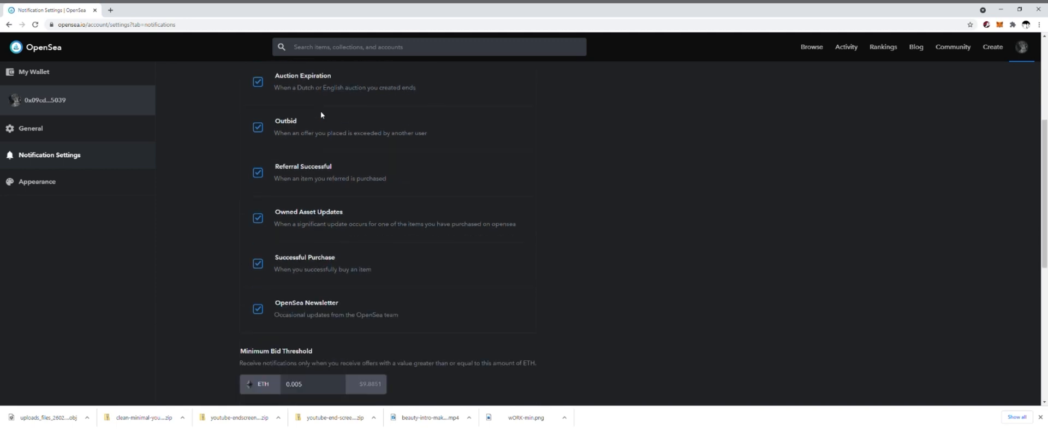
scroll("down", 3)
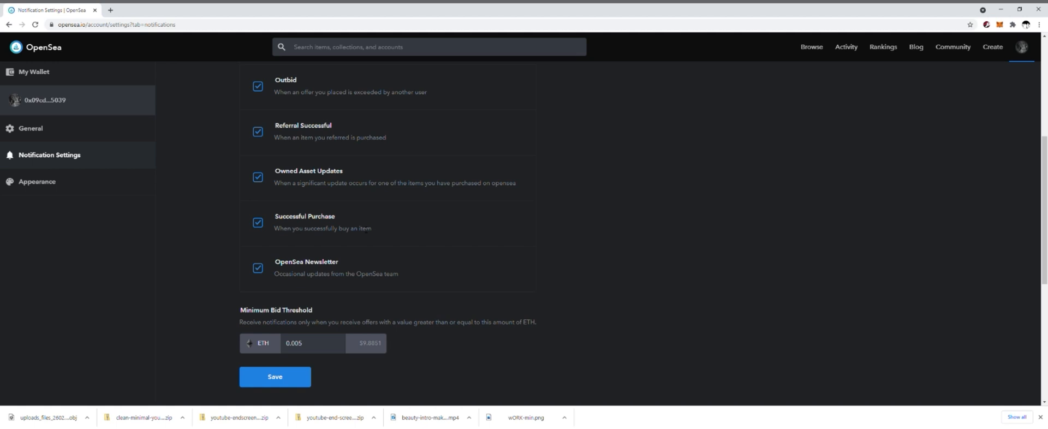
mouse_move(324, 225)
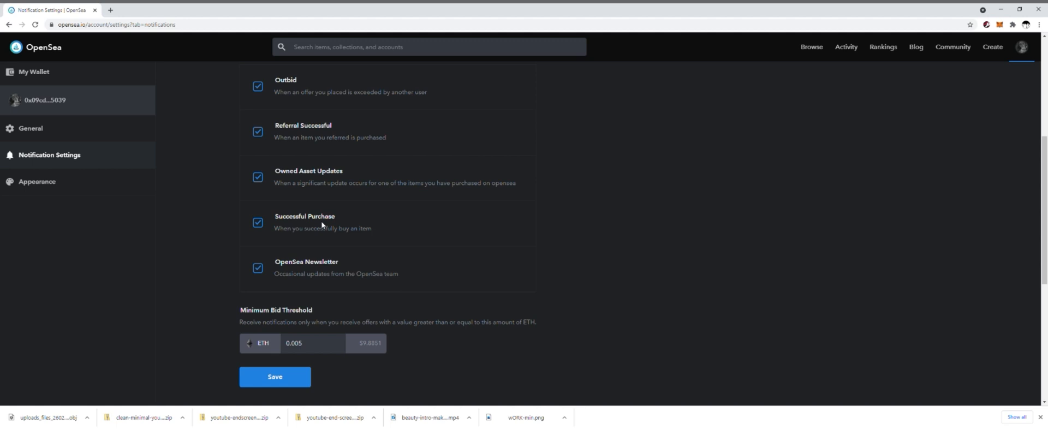
mouse_move(351, 223)
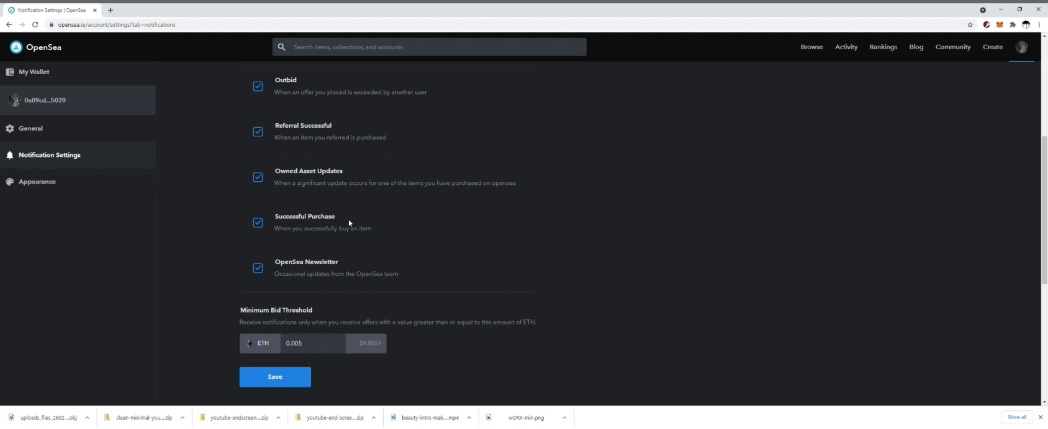
scroll("down", 3)
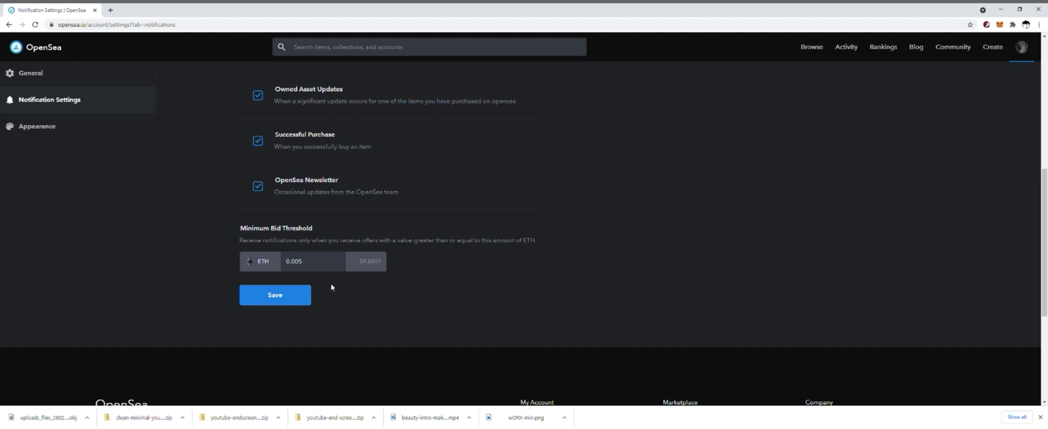
mouse_move(307, 280)
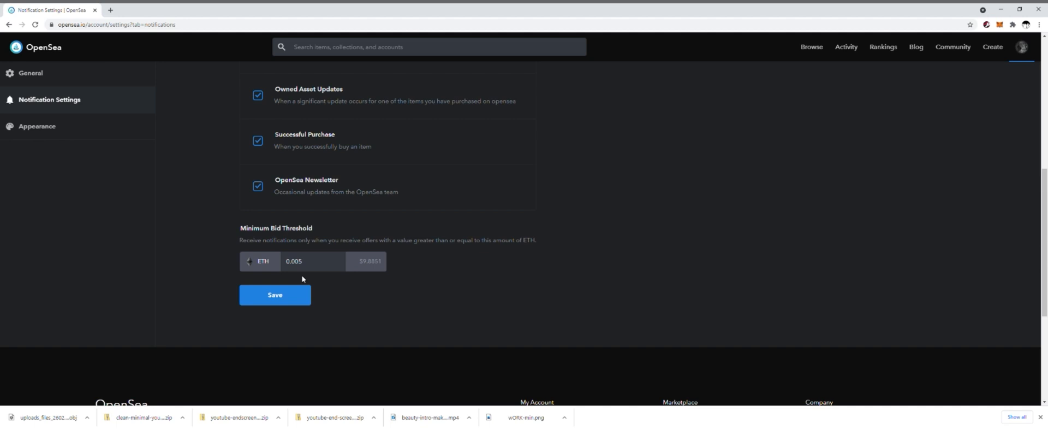
left_click(312, 261)
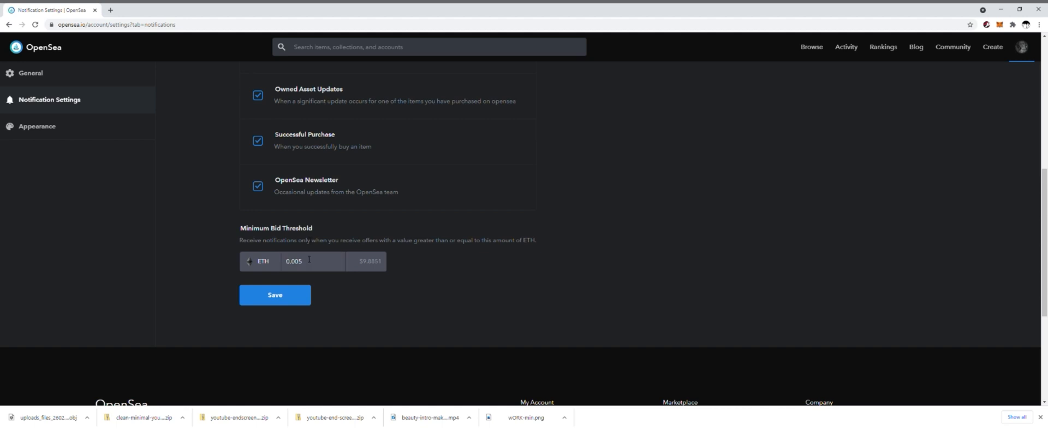
type("0.035")
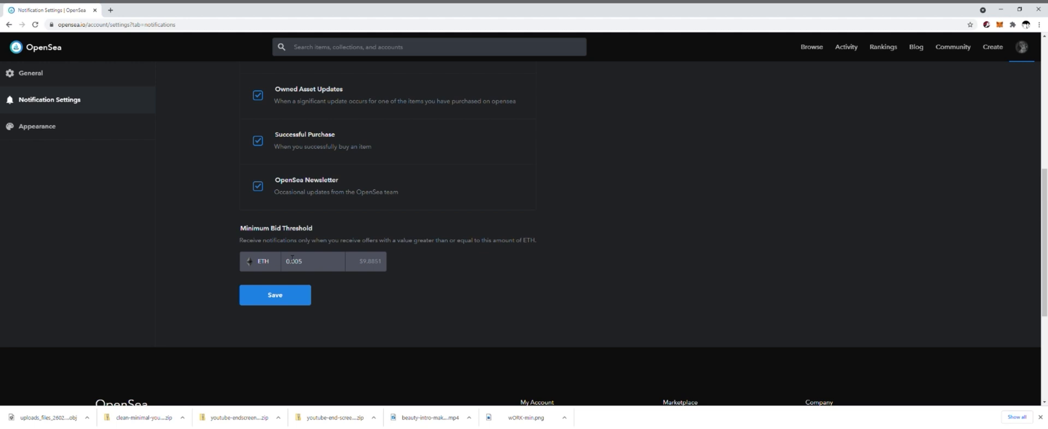
left_click(312, 261)
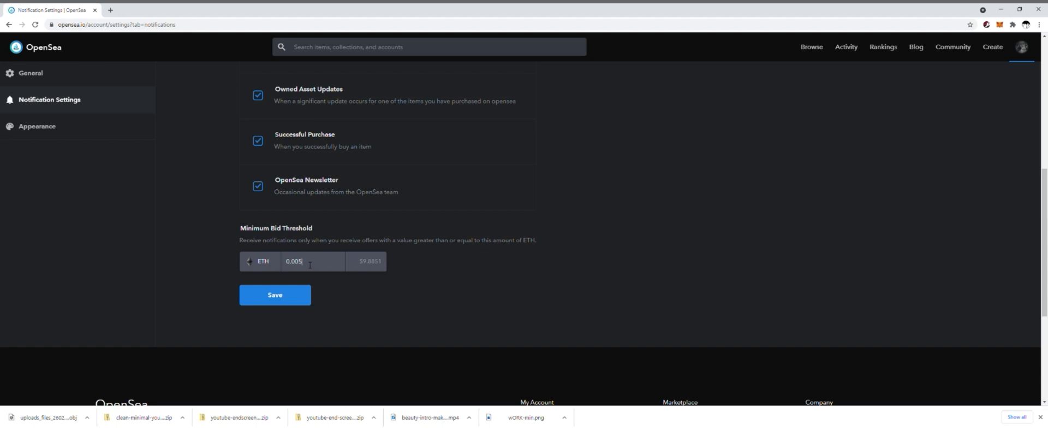
scroll("up", 3)
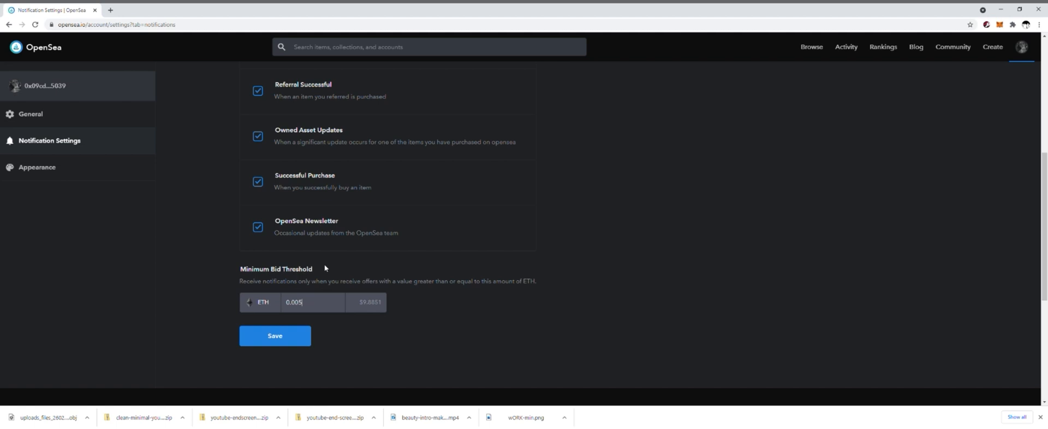
mouse_move(274, 301)
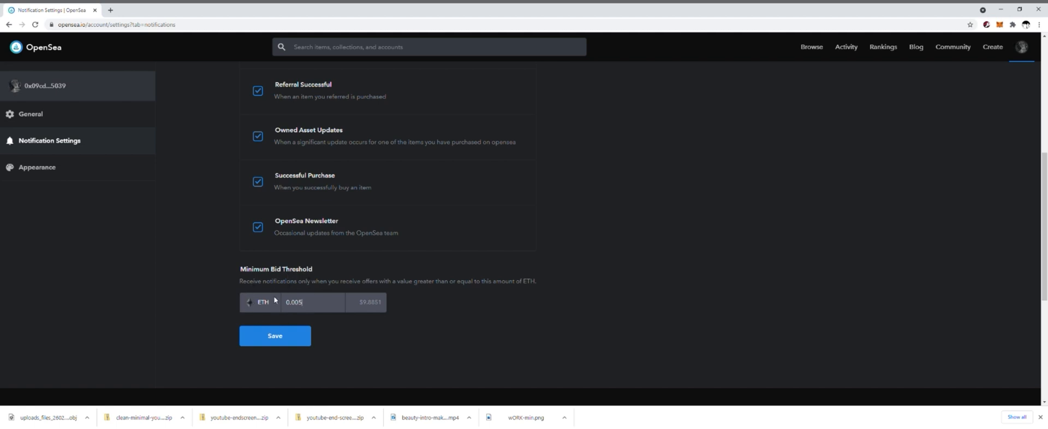
scroll("up", 3)
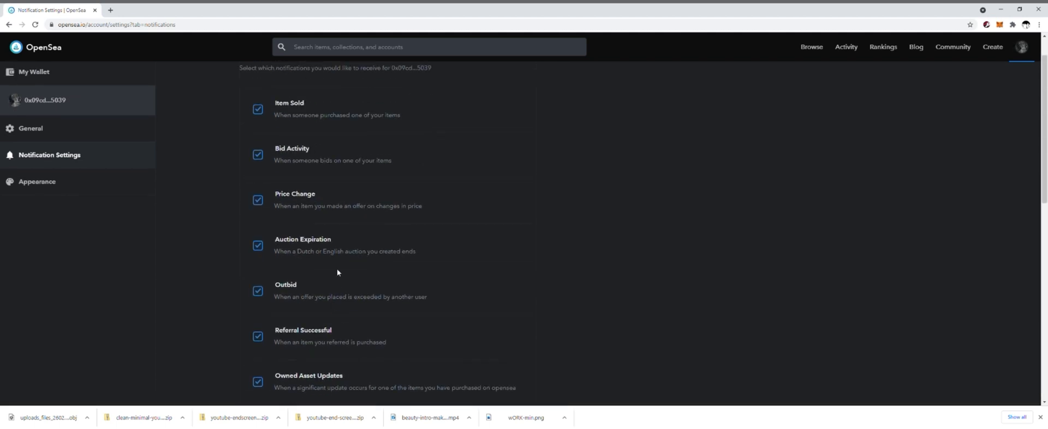
scroll("up", 3)
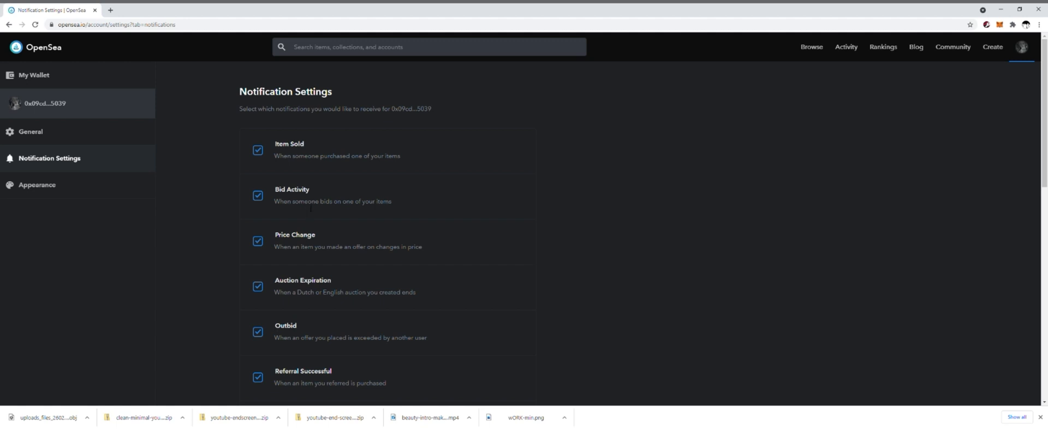
scroll("down", 3)
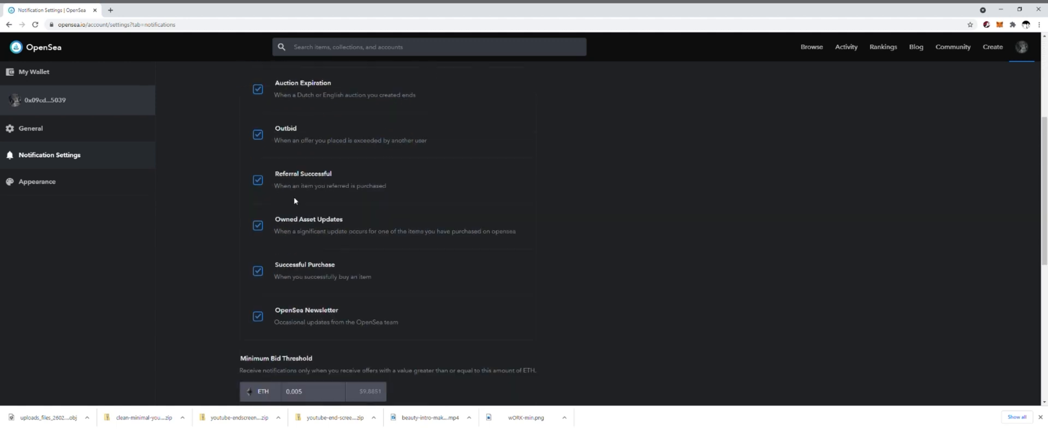
scroll("down", 3)
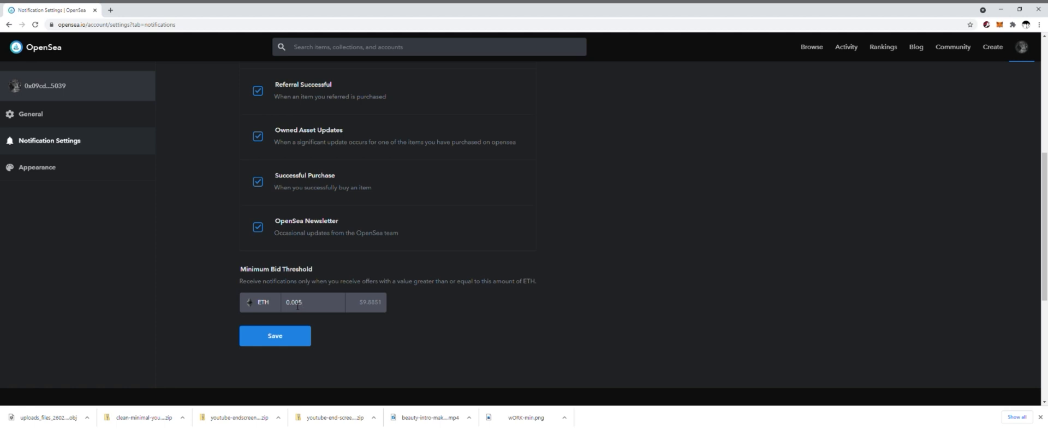
mouse_move(331, 318)
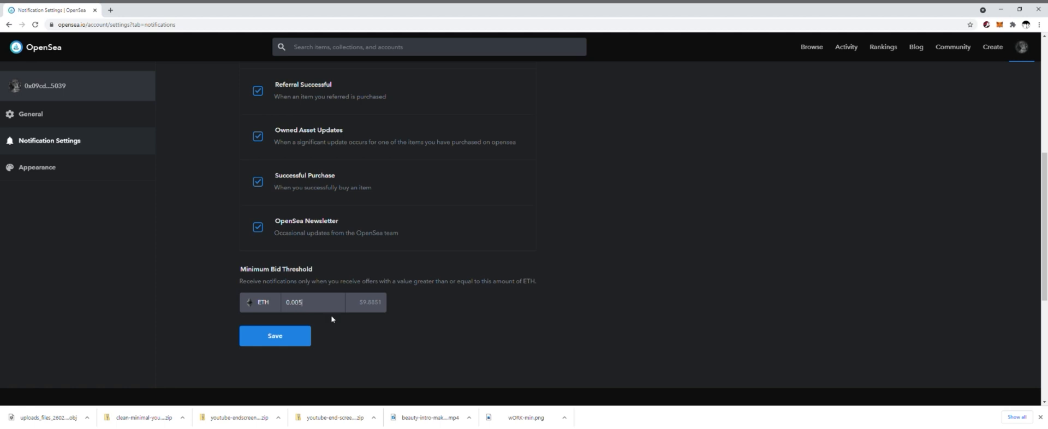
scroll("up", 3)
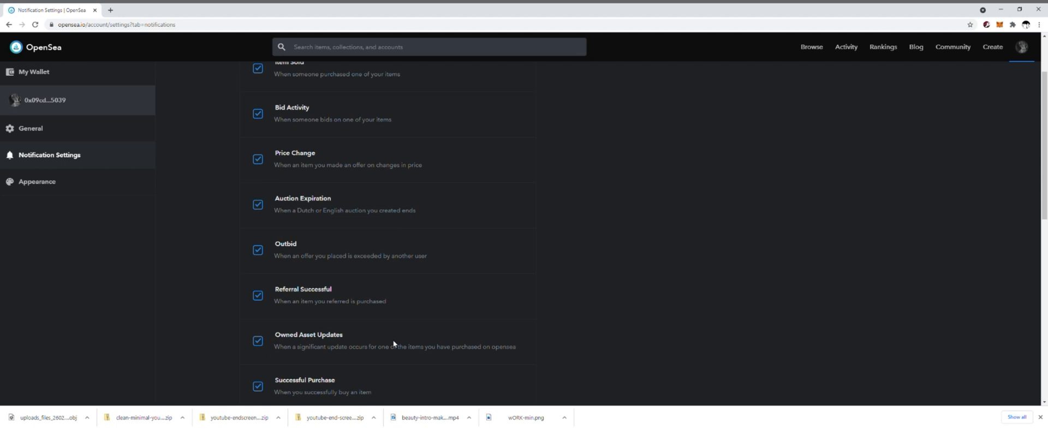
scroll("up", 3)
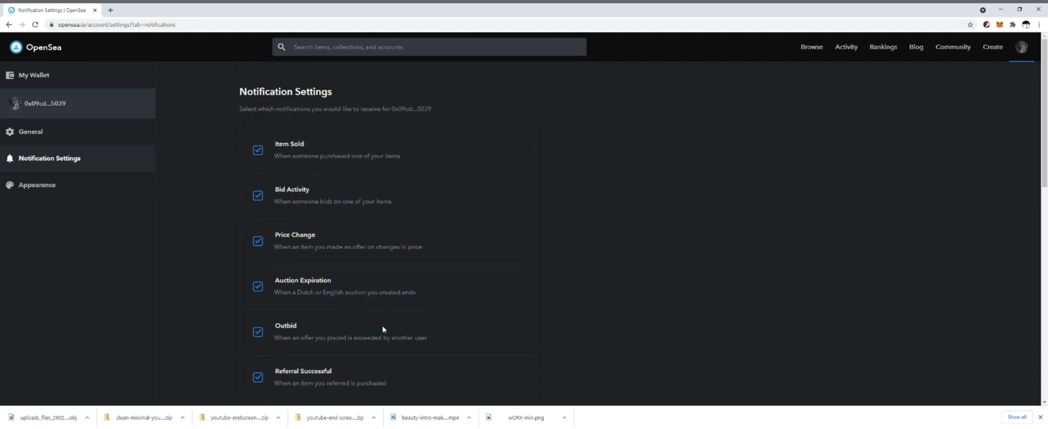
scroll("down", 3)
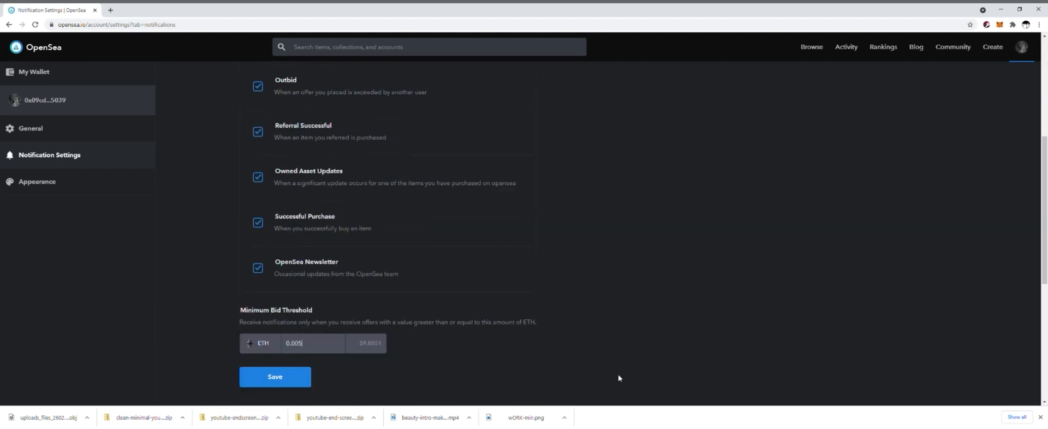